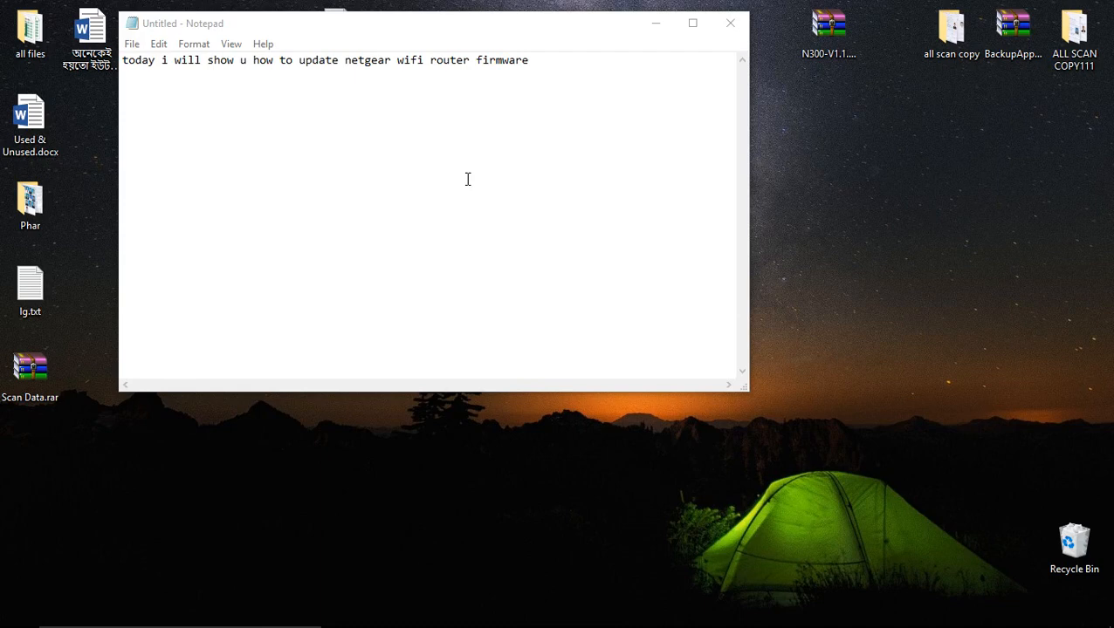
pyautogui.moveTo(500, 180)
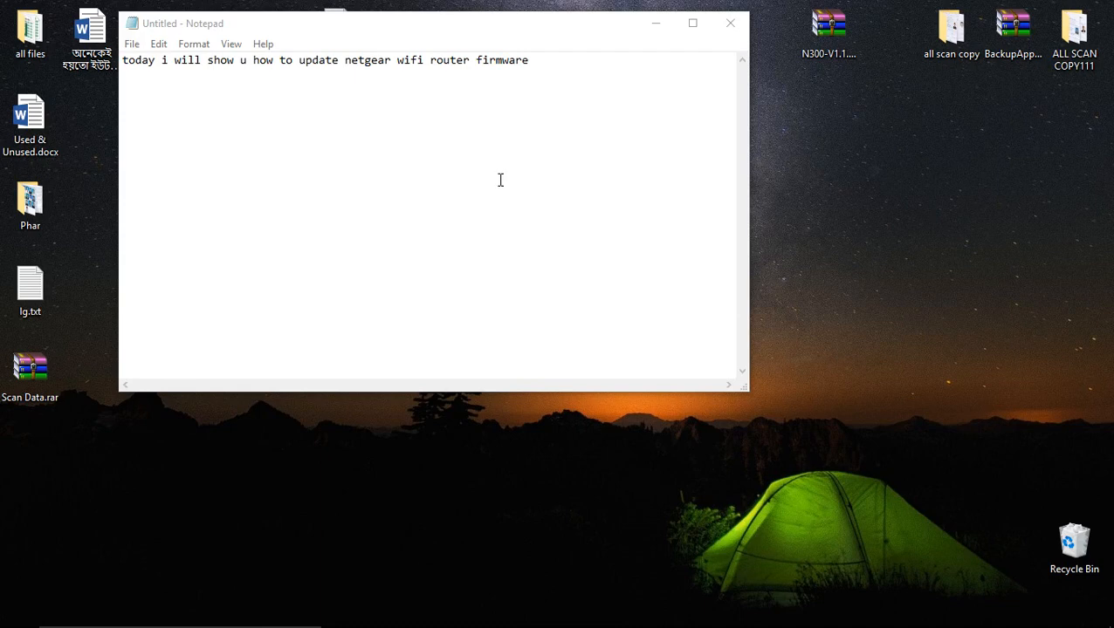
pyautogui.moveTo(499, 179)
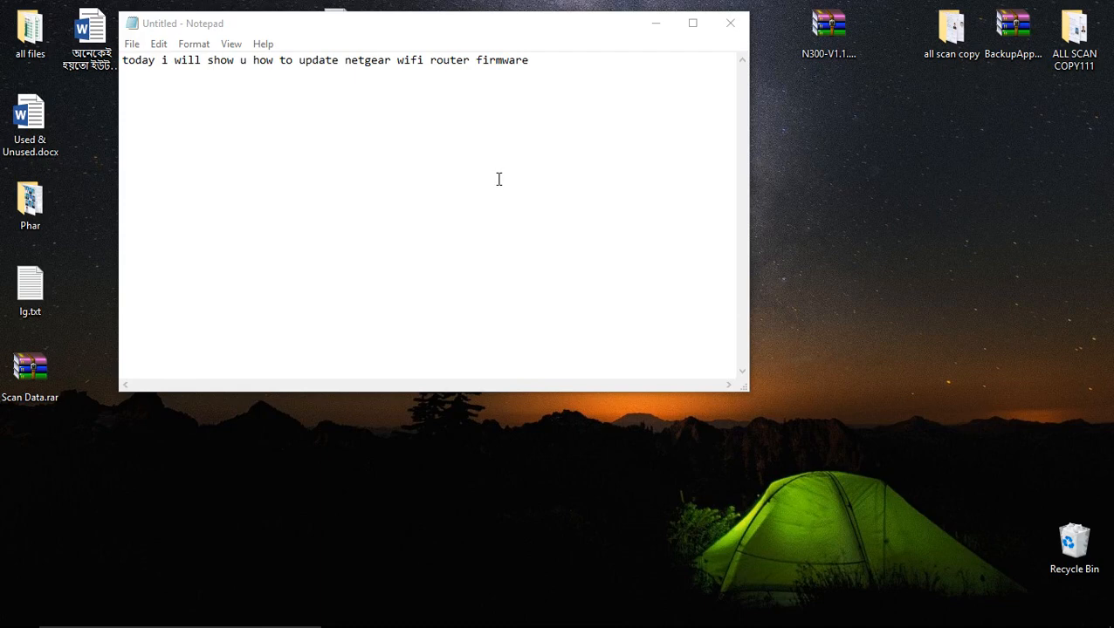
pyautogui.moveTo(508, 164)
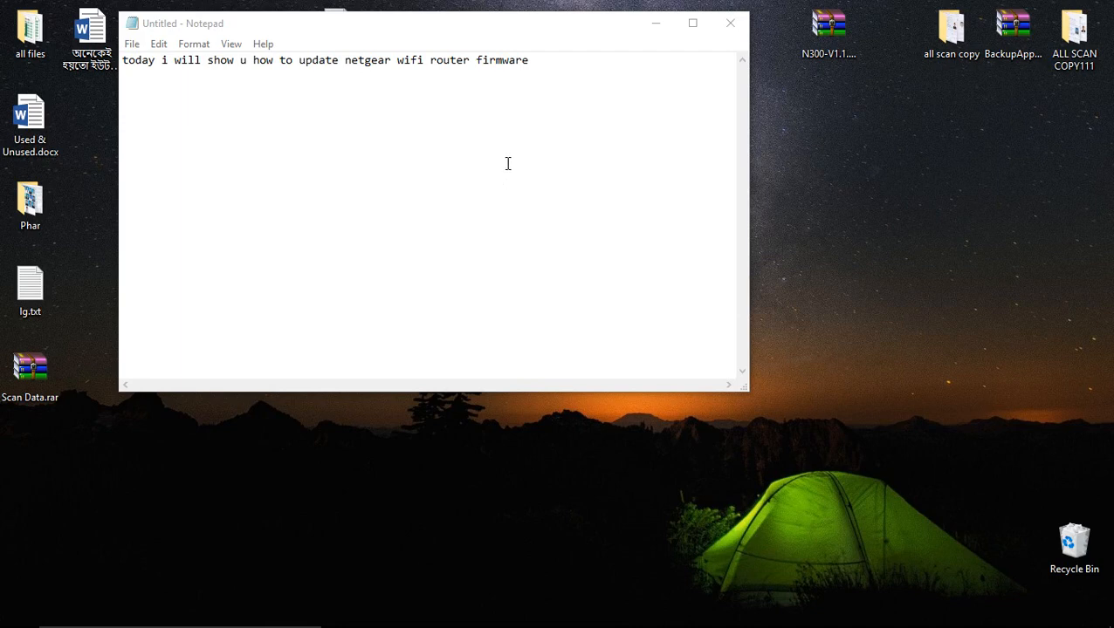
pyautogui.moveTo(528, 164)
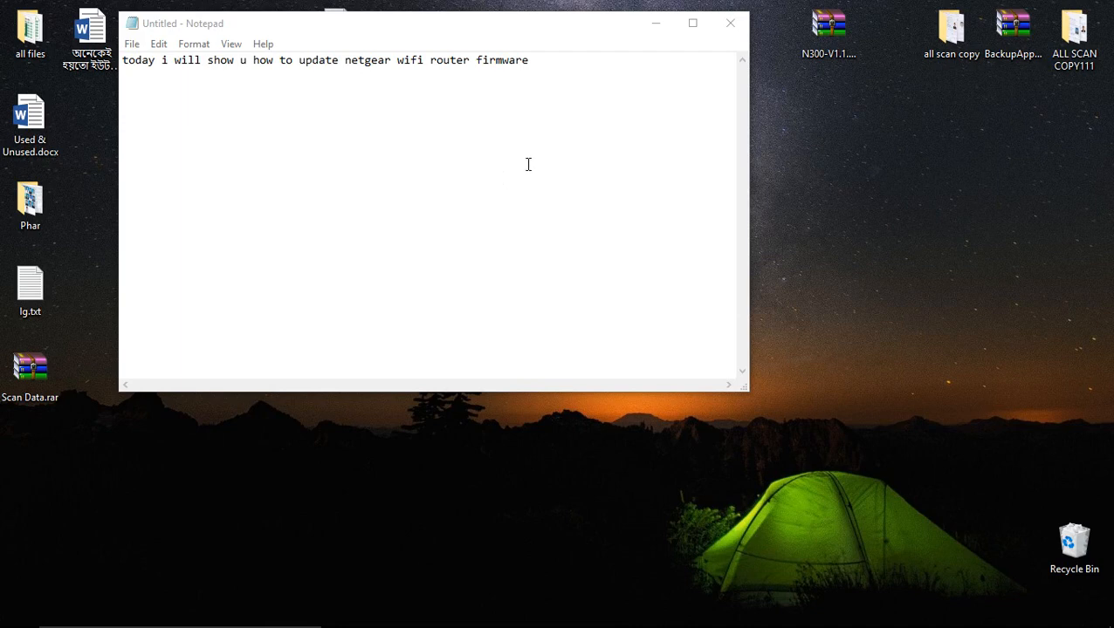
pyautogui.moveTo(653, 74)
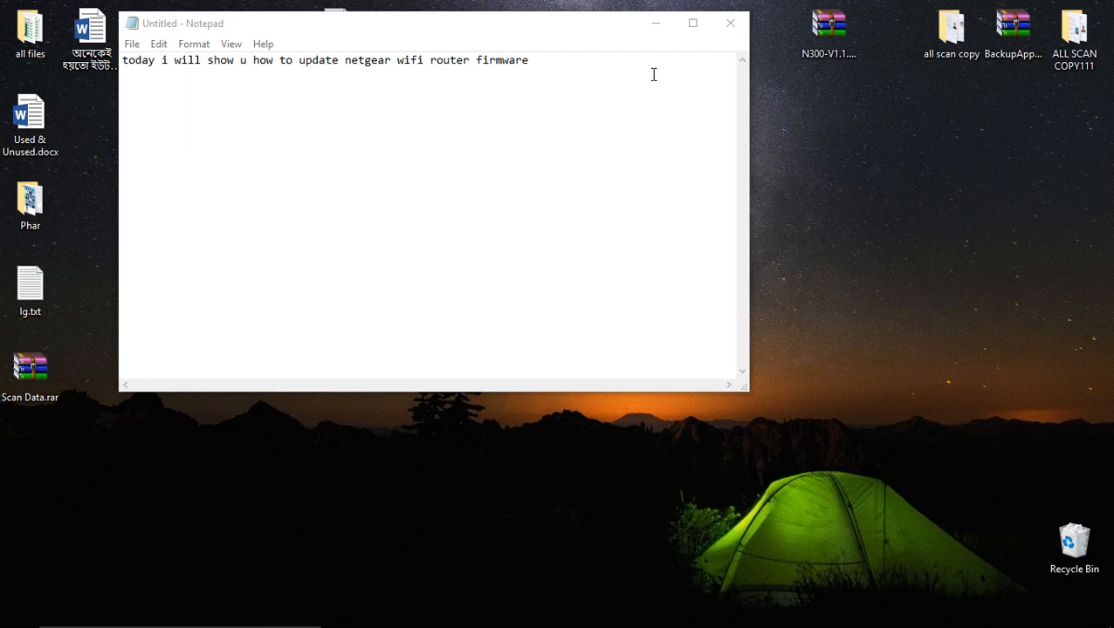
pyautogui.moveTo(650, 135)
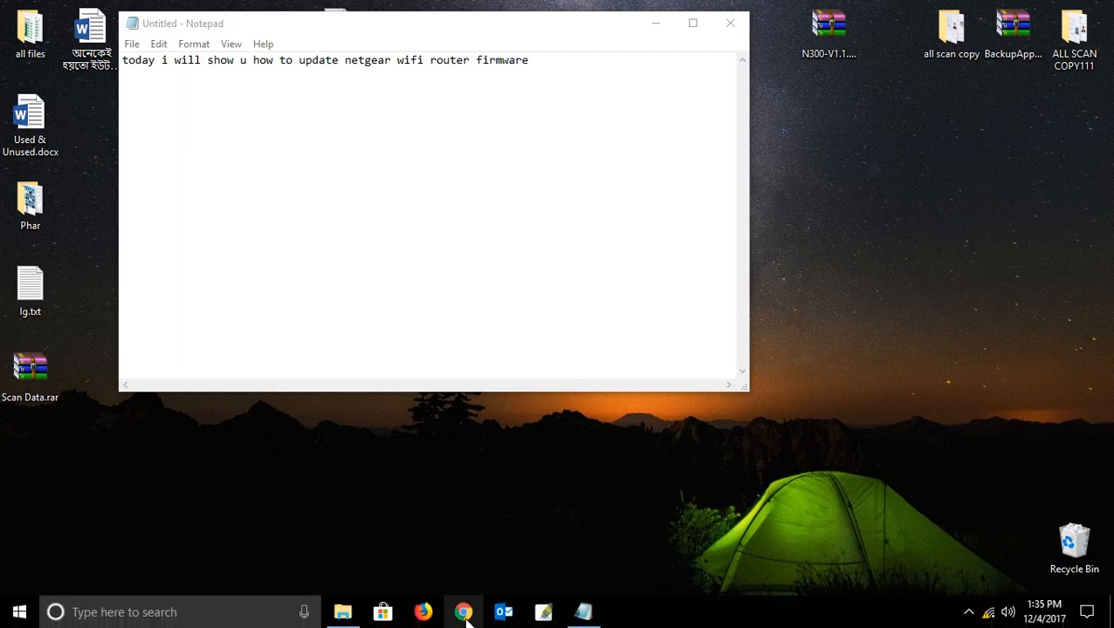
pyautogui.moveTo(712, 368)
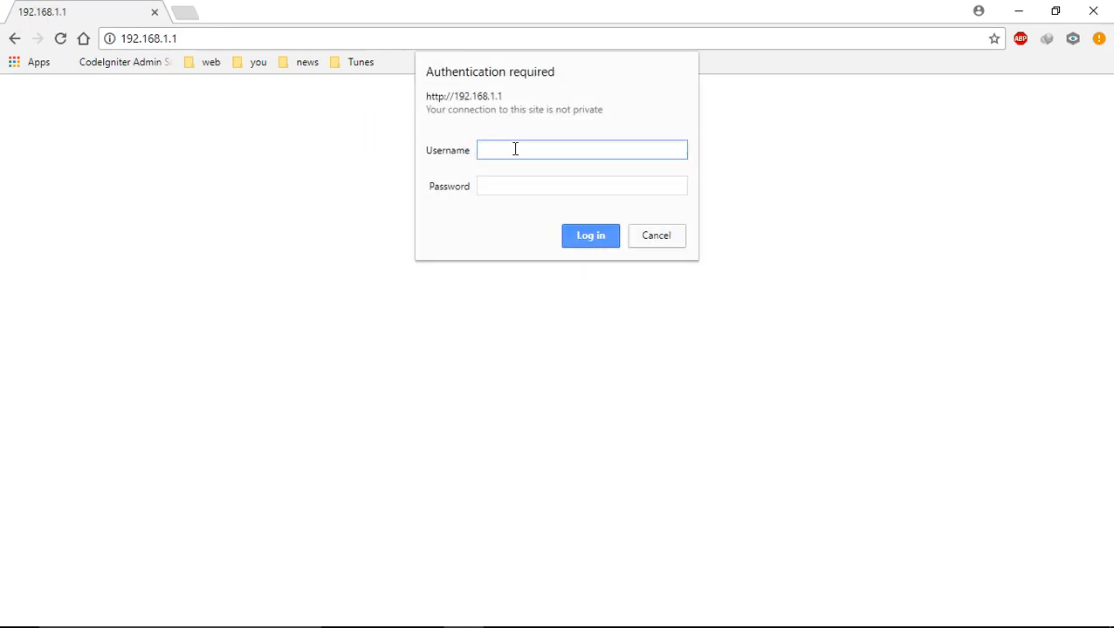
# - Sign in to the JNR1010v2 router as admin with the router password
pyautogui.write('admin')
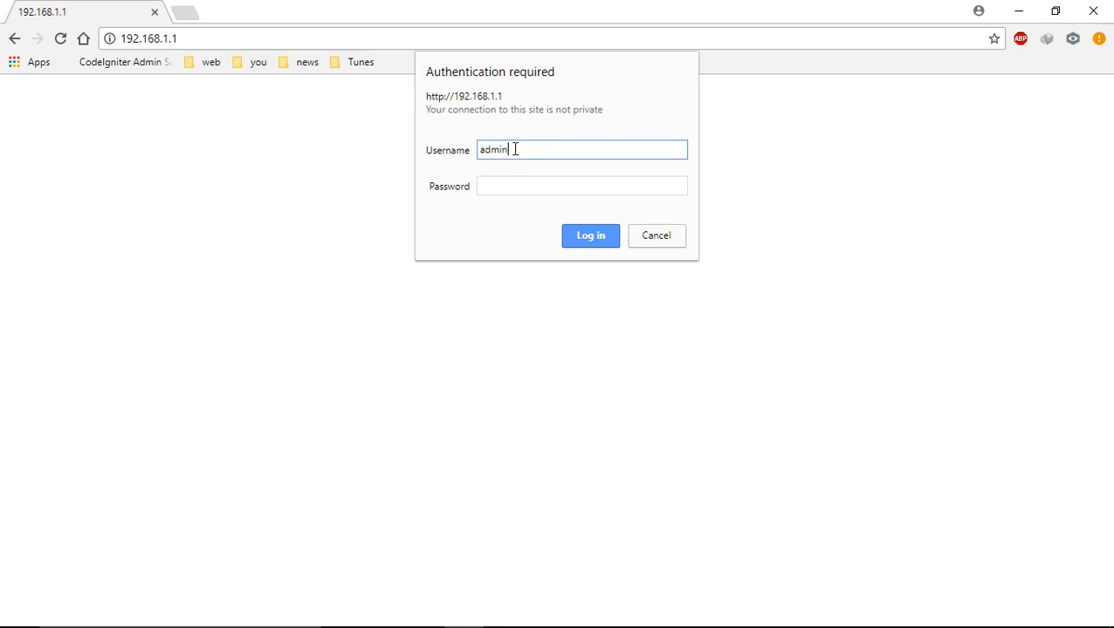
pyautogui.write('****')
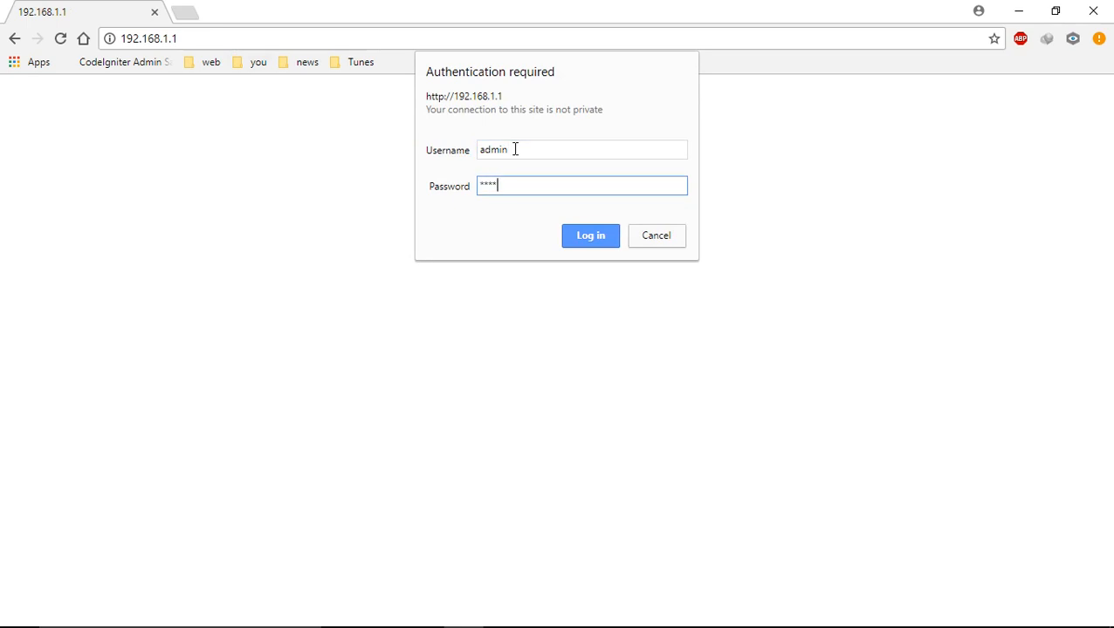
pyautogui.click(590, 235)
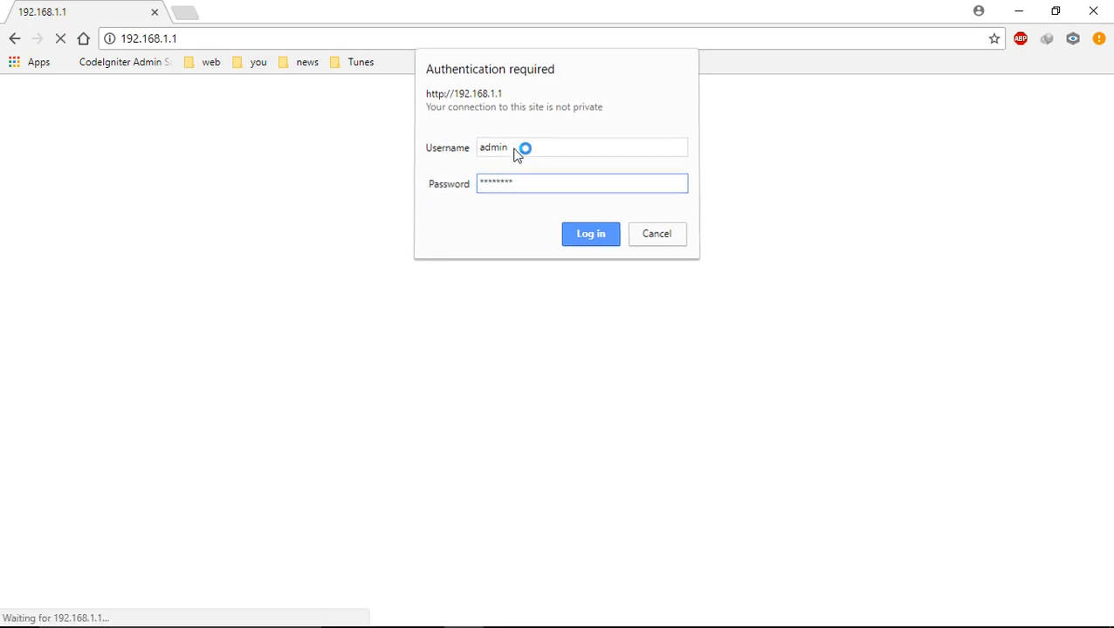
pyautogui.click(591, 234)
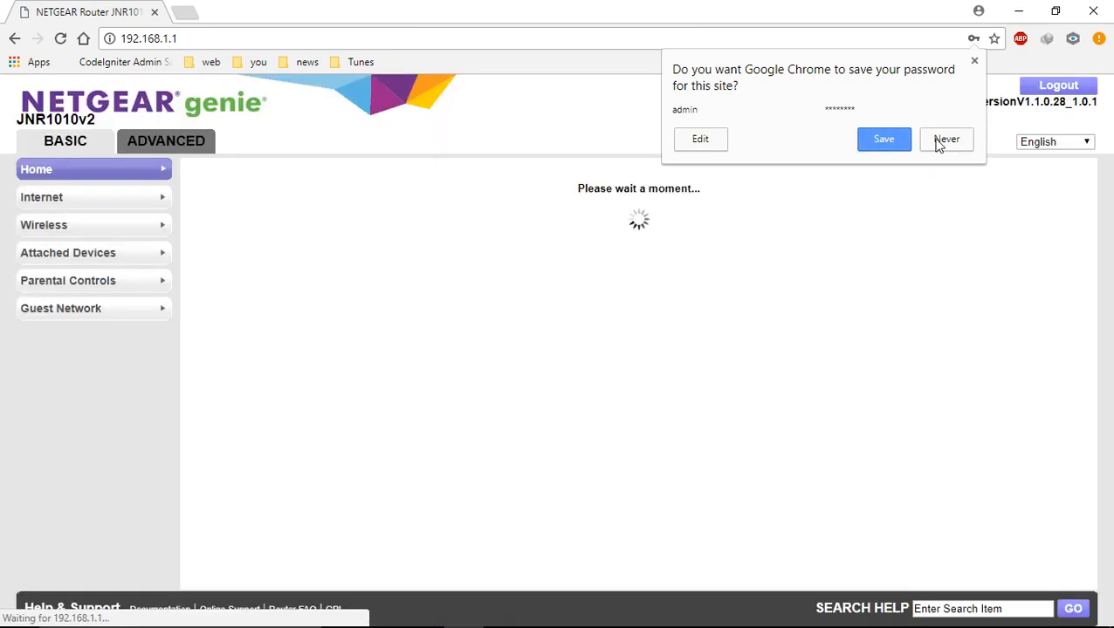
# - Decline saving the password, switch to ADVANCED, and expand the Administration menu
pyautogui.click(945, 139)
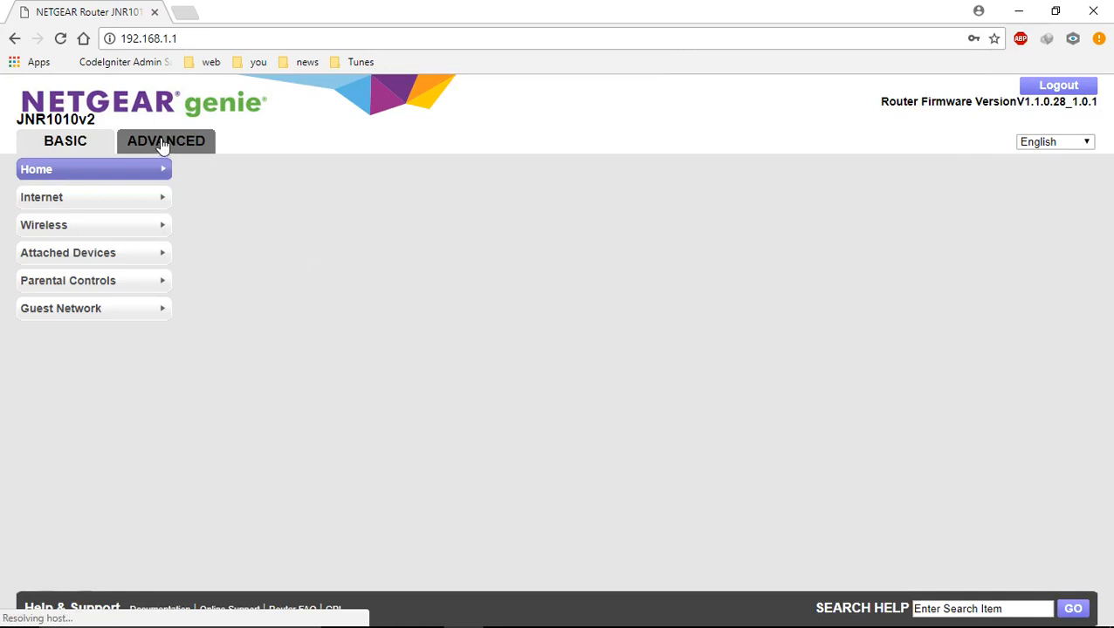
pyautogui.click(166, 141)
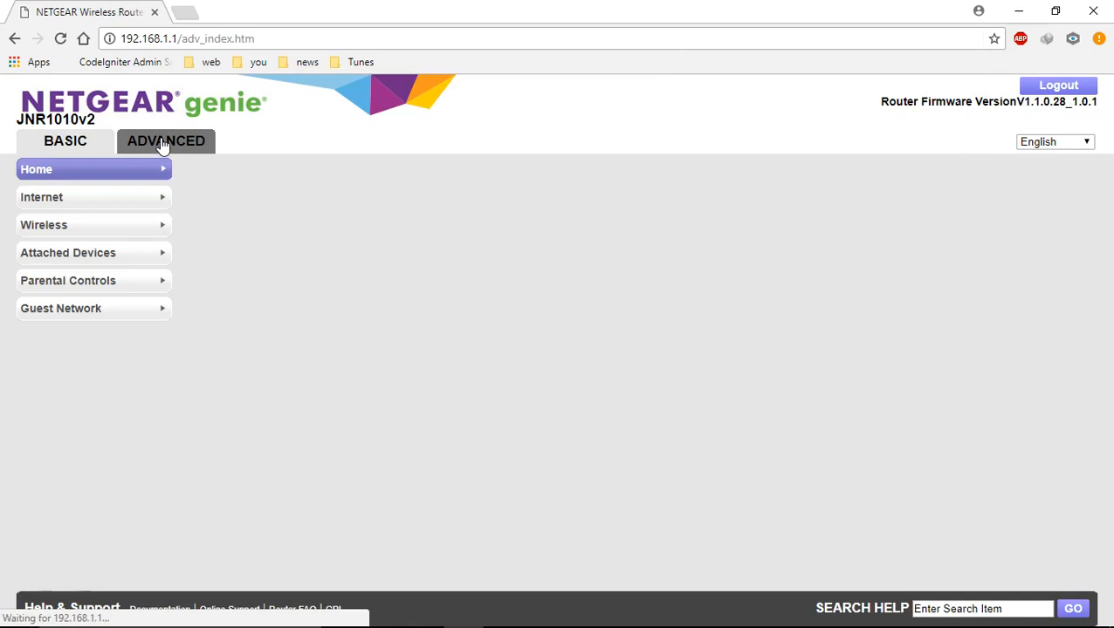
pyautogui.click(166, 140)
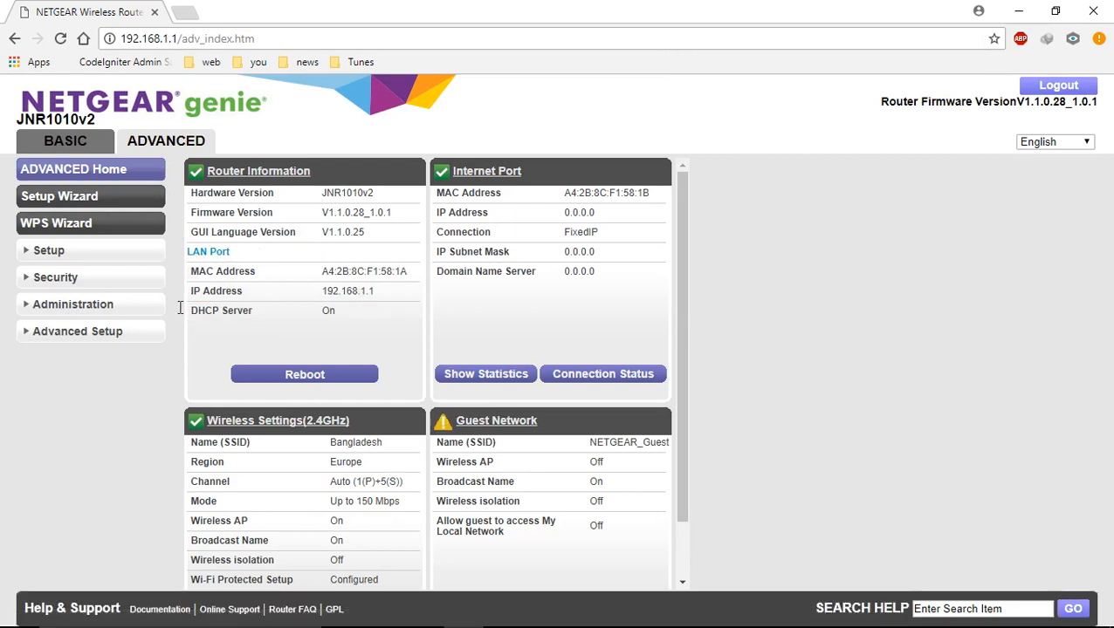
pyautogui.click(73, 304)
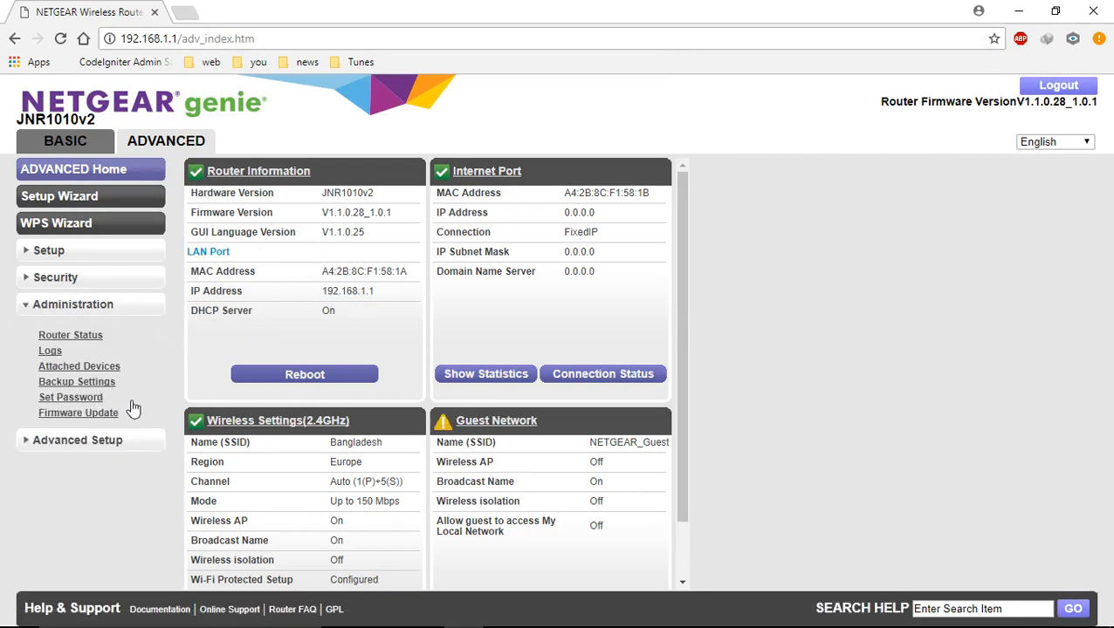
pyautogui.moveTo(60, 425)
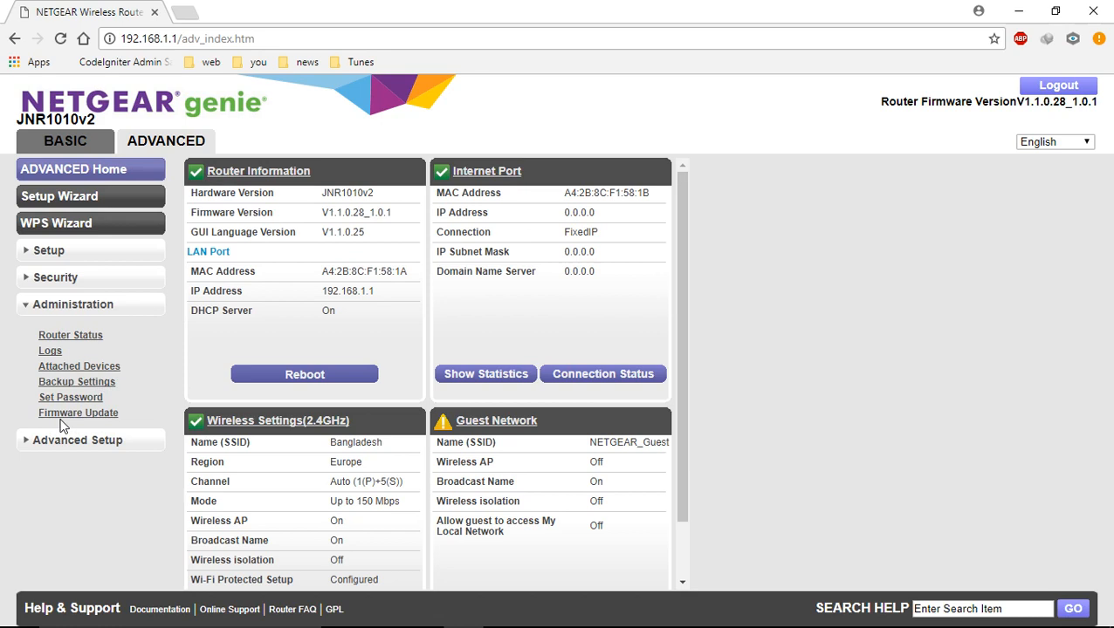
pyautogui.moveTo(61, 340)
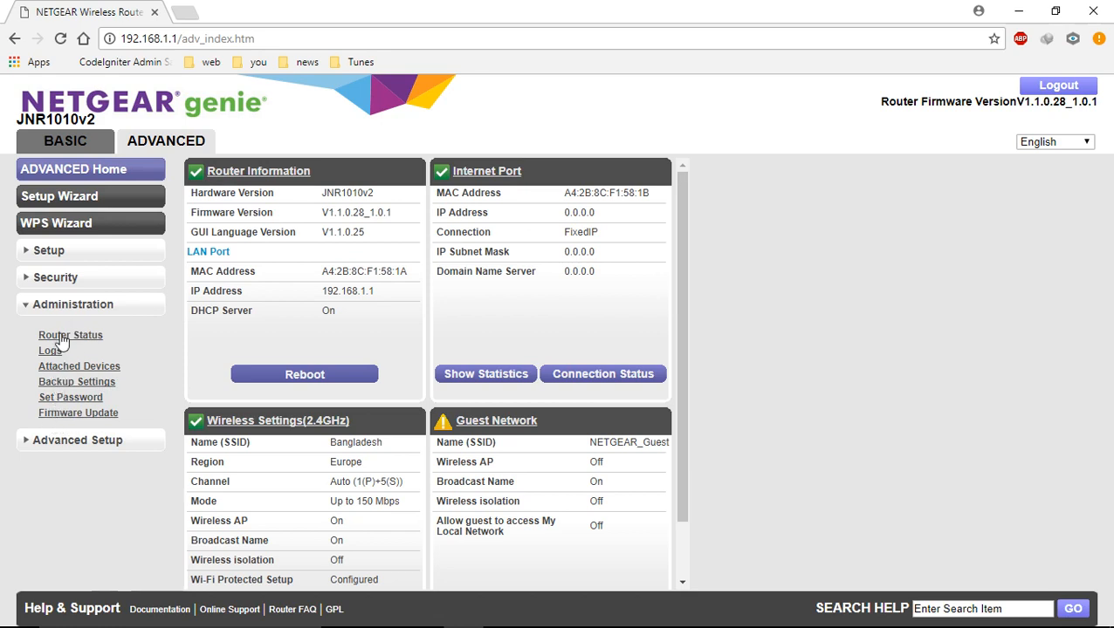
pyautogui.moveTo(74, 354)
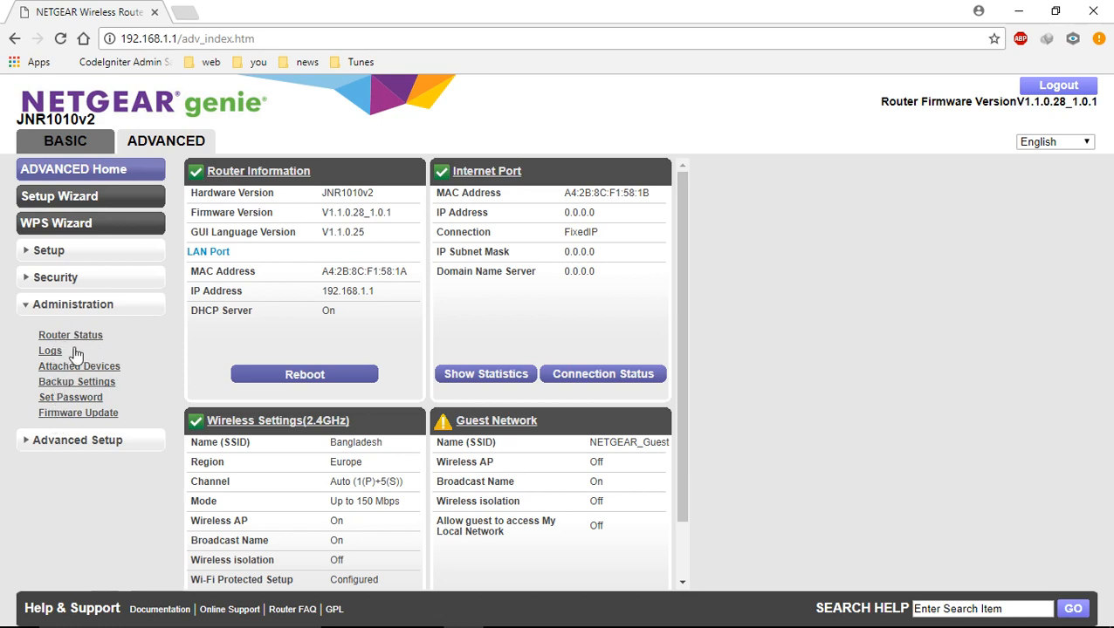
pyautogui.moveTo(79, 400)
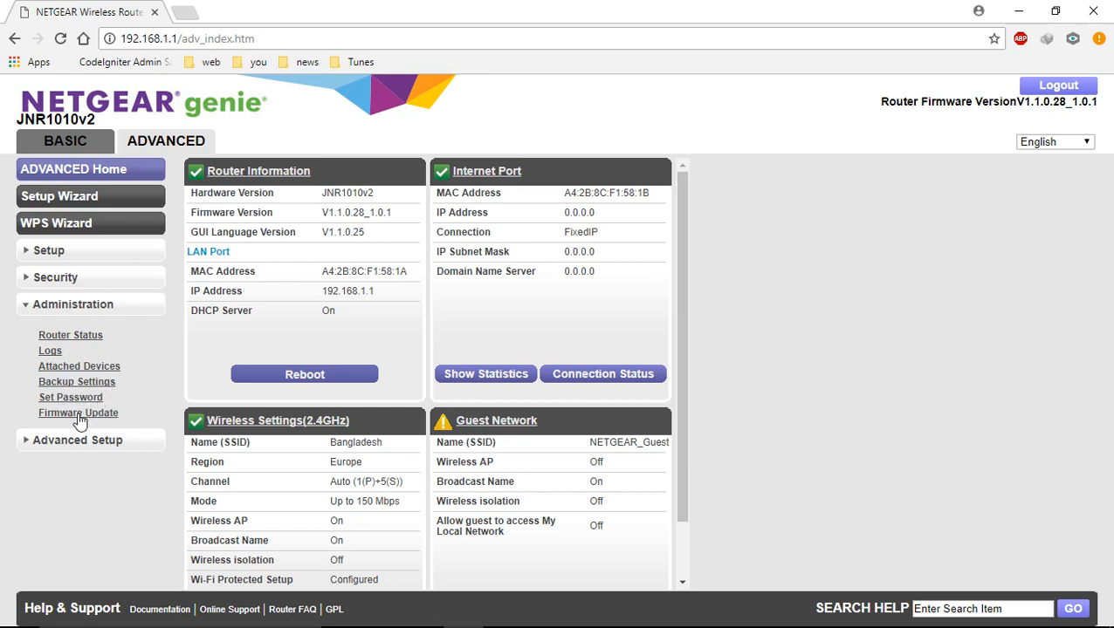
pyautogui.moveTo(99, 424)
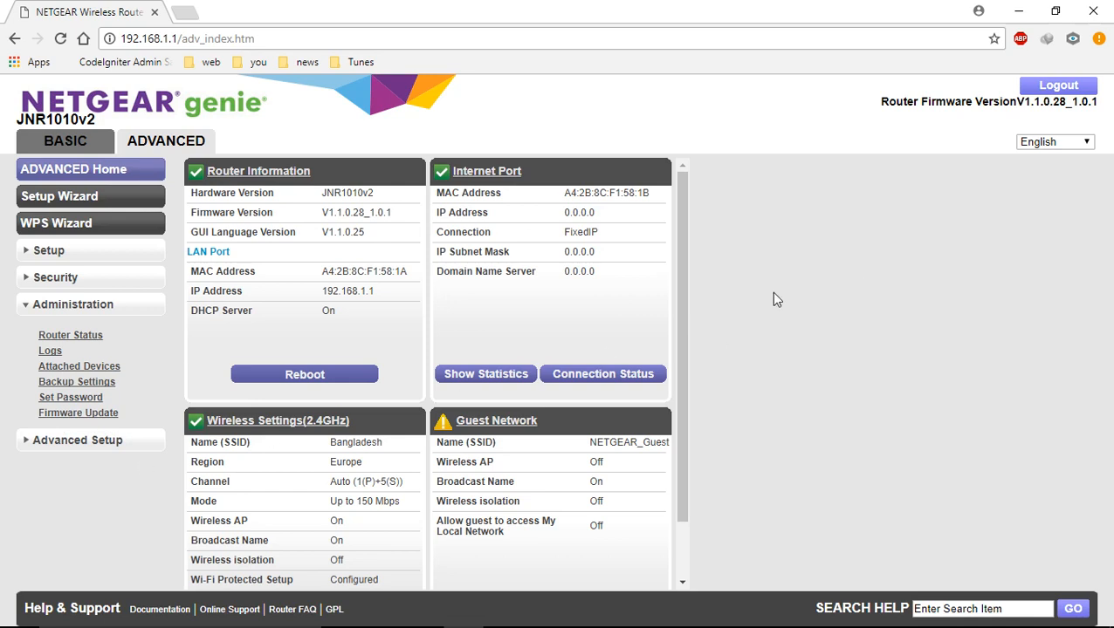
pyautogui.moveTo(78, 413)
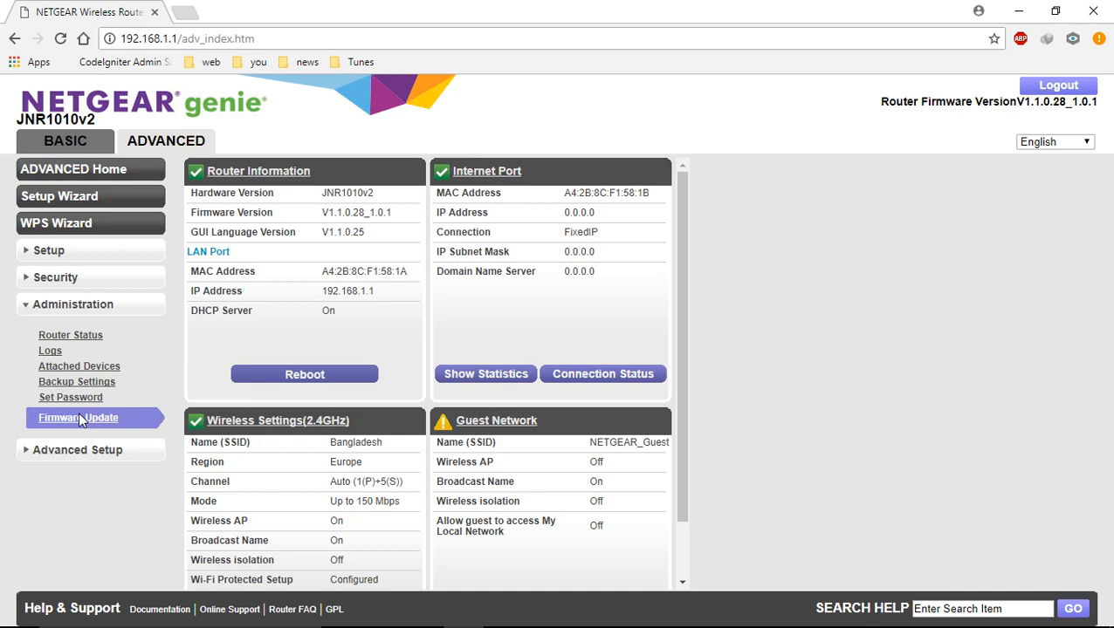
# - Go to Administration > Firmware Update
pyautogui.click(78, 418)
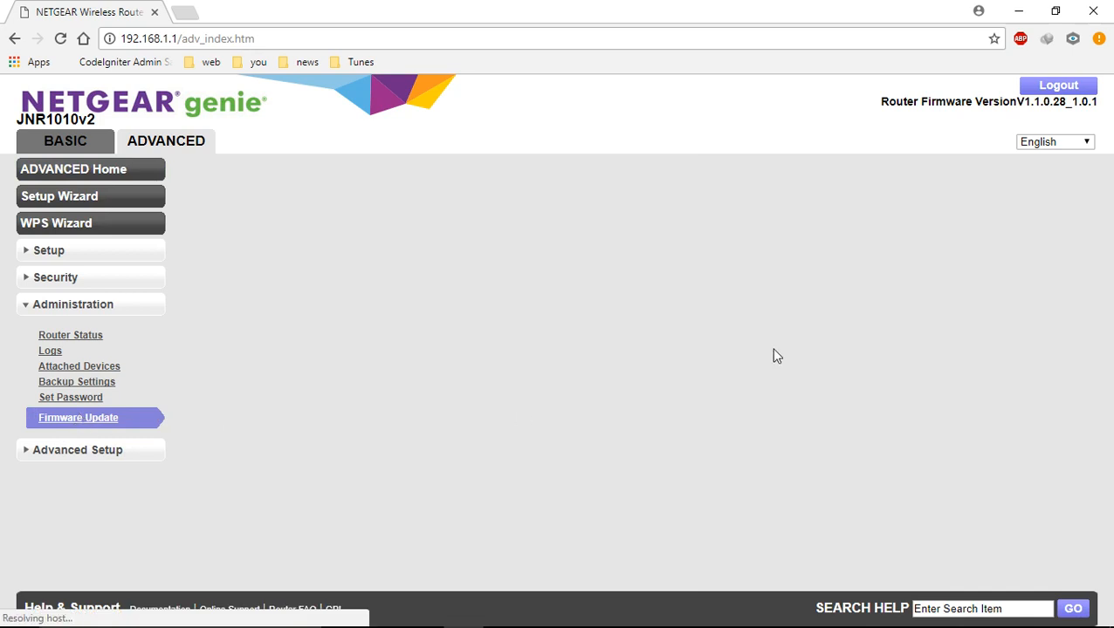
pyautogui.moveTo(747, 351)
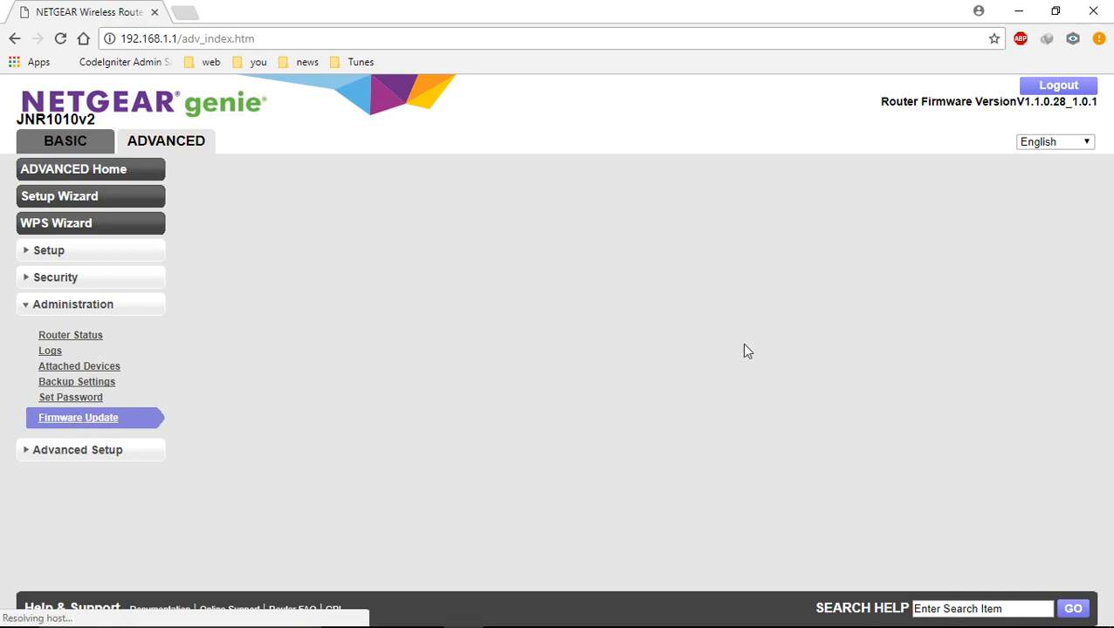
pyautogui.moveTo(532, 311)
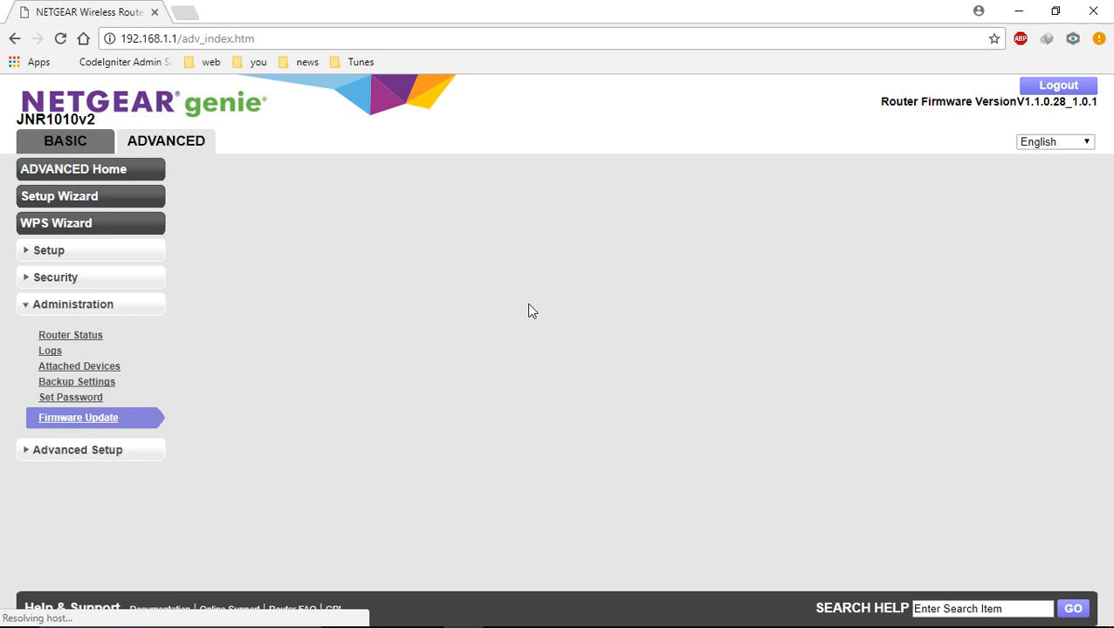
pyautogui.moveTo(347, 345)
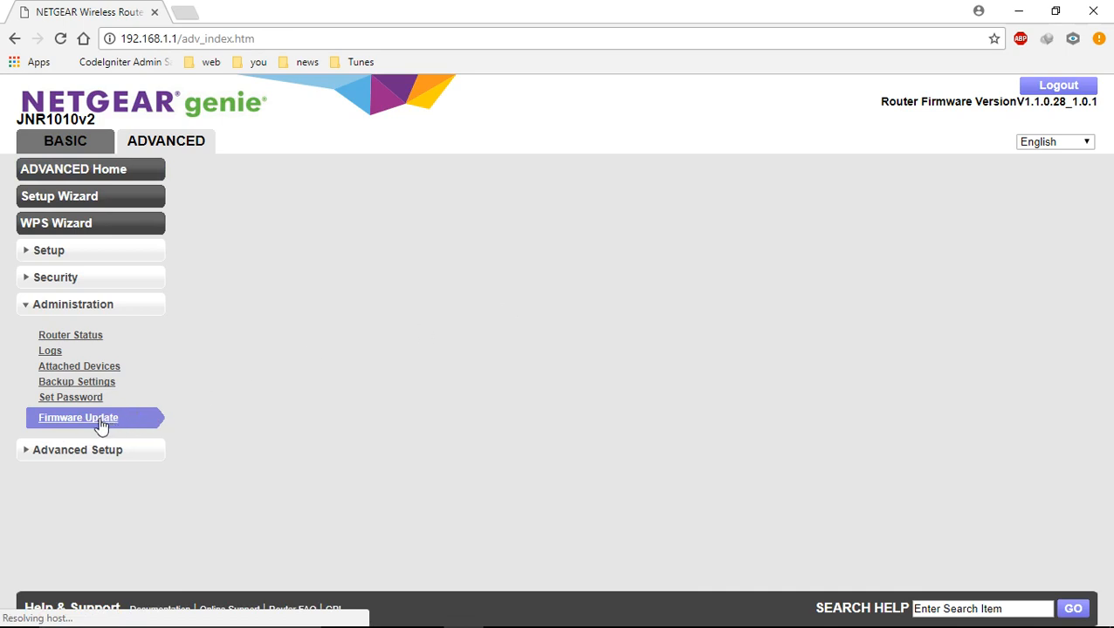
pyautogui.moveTo(96, 430)
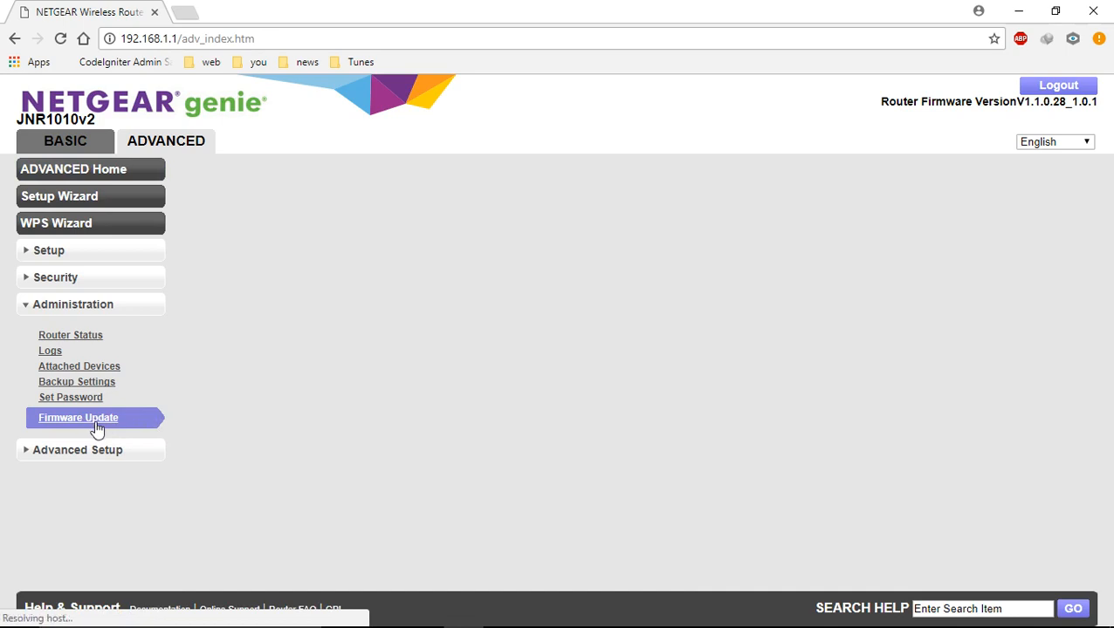
pyautogui.click(77, 417)
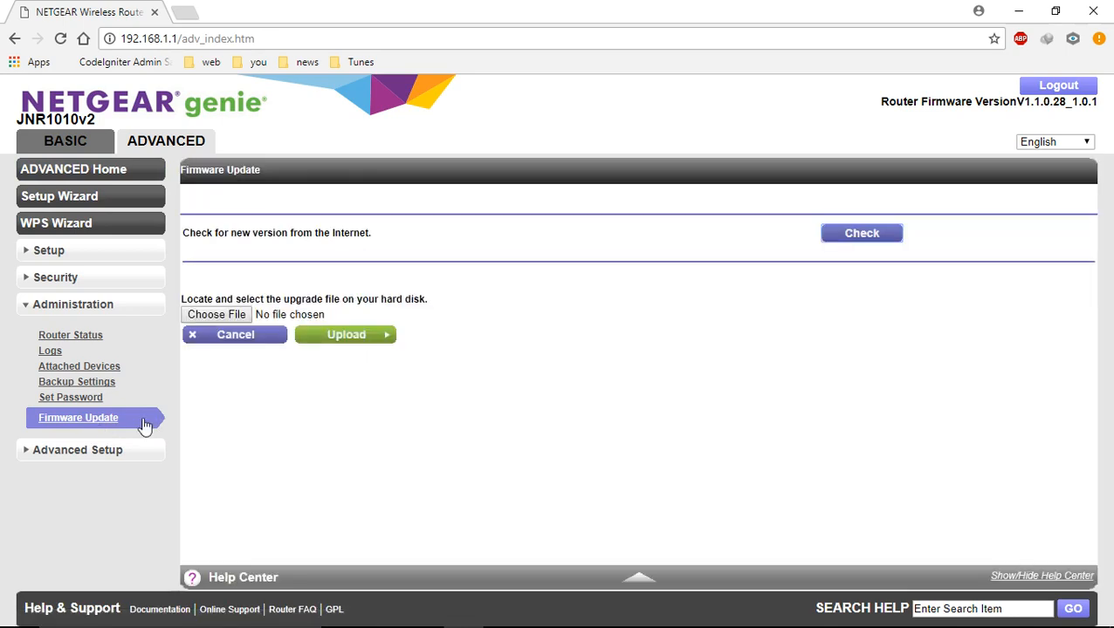
pyautogui.moveTo(229, 347)
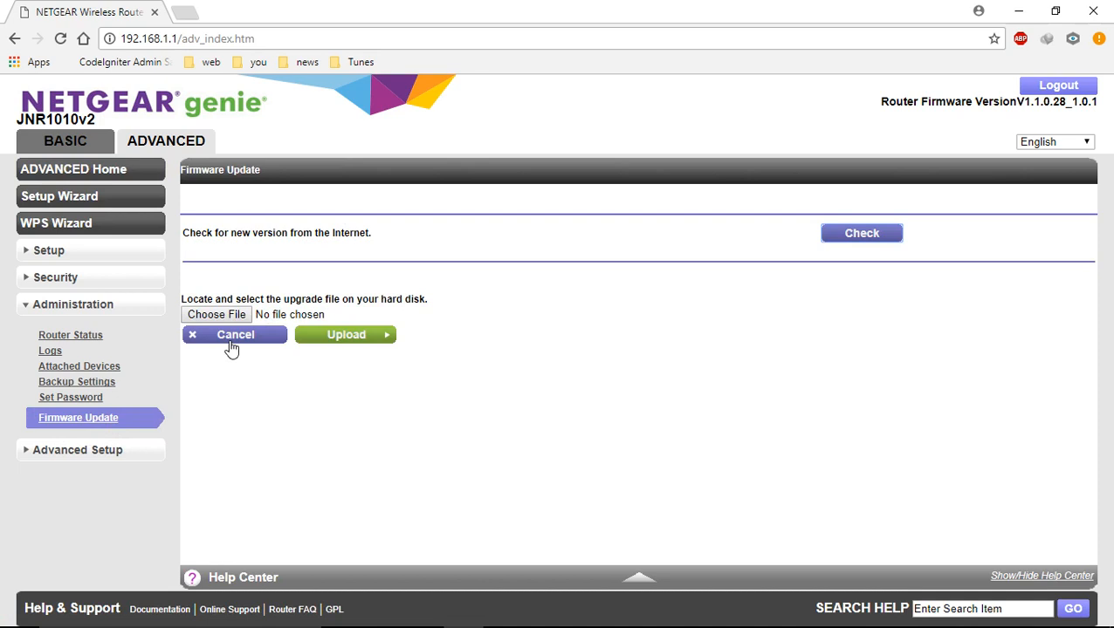
pyautogui.moveTo(220, 325)
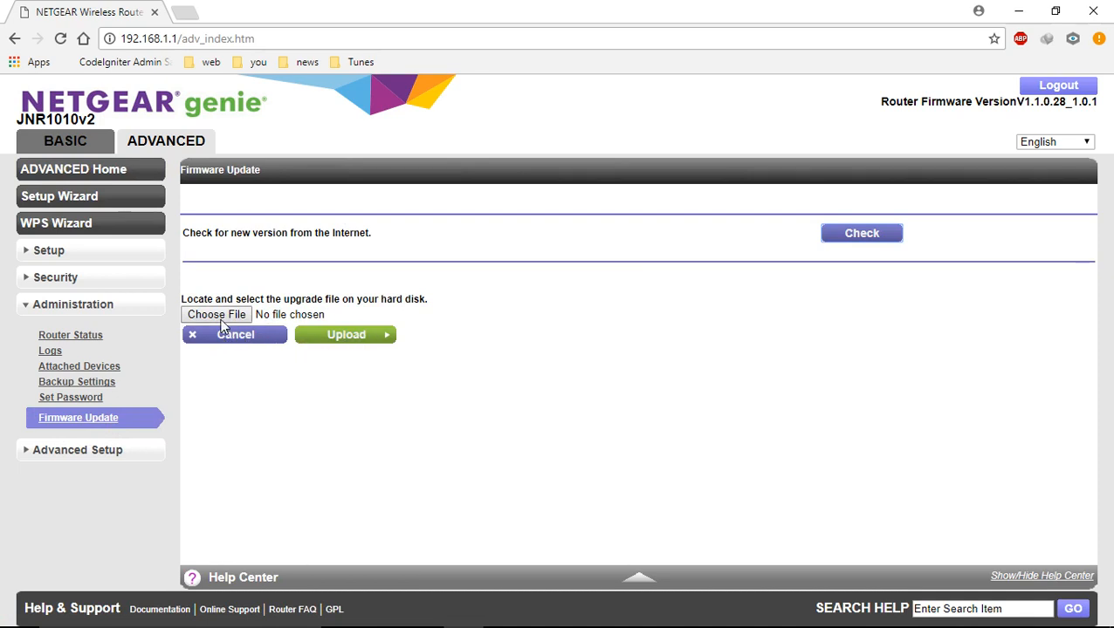
pyautogui.moveTo(413, 359)
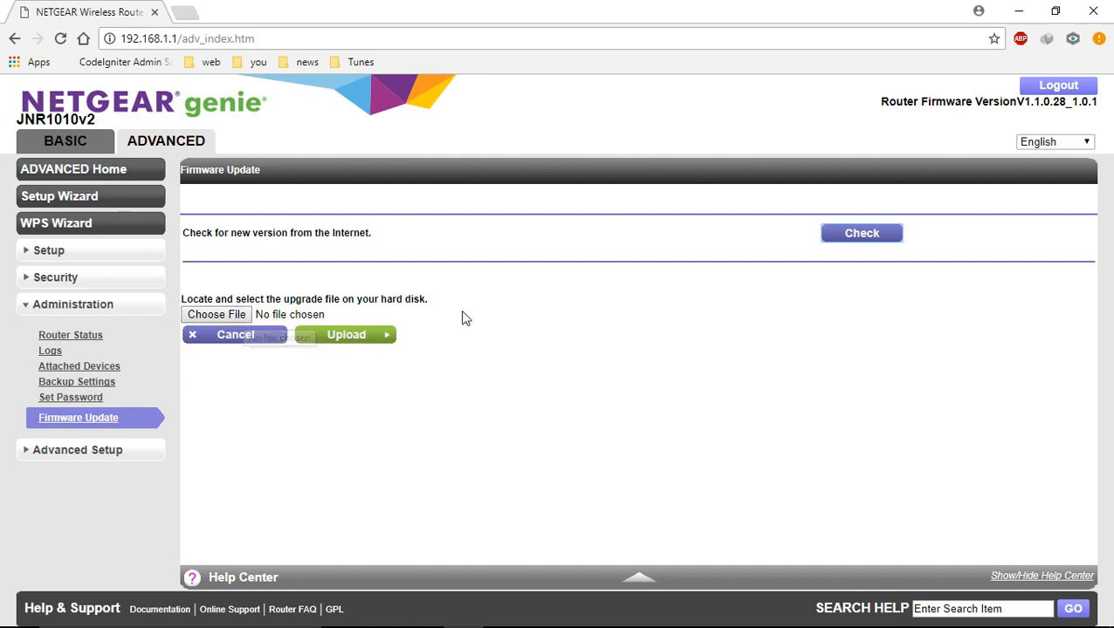
pyautogui.moveTo(374, 392)
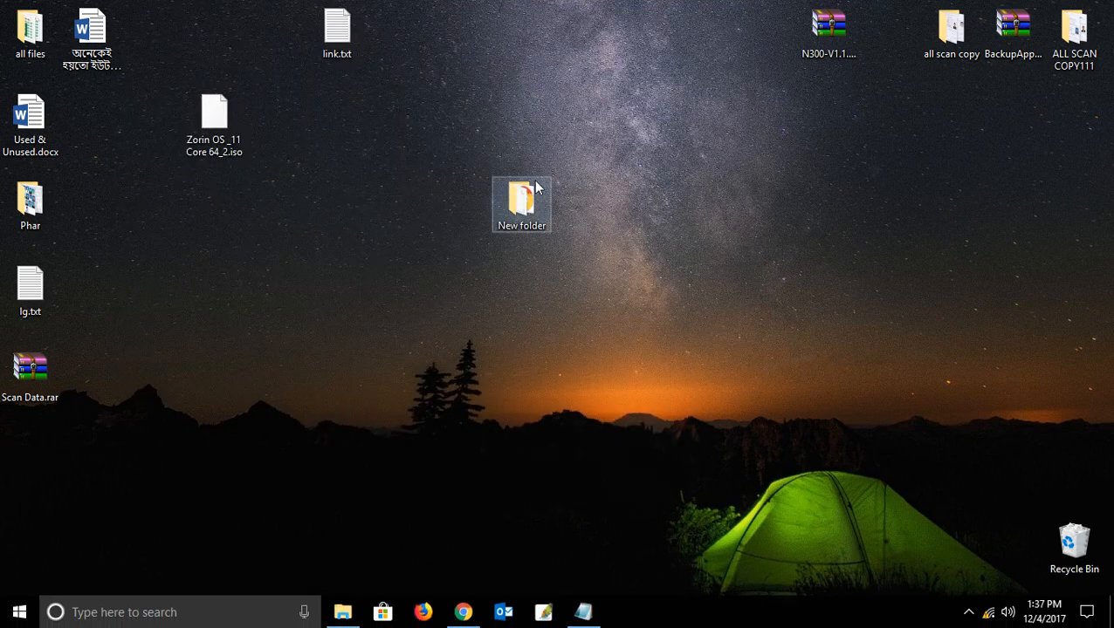
# - Bring Chrome with the Firmware Update page back from the Windows desktop
pyautogui.doubleClick(521, 201)
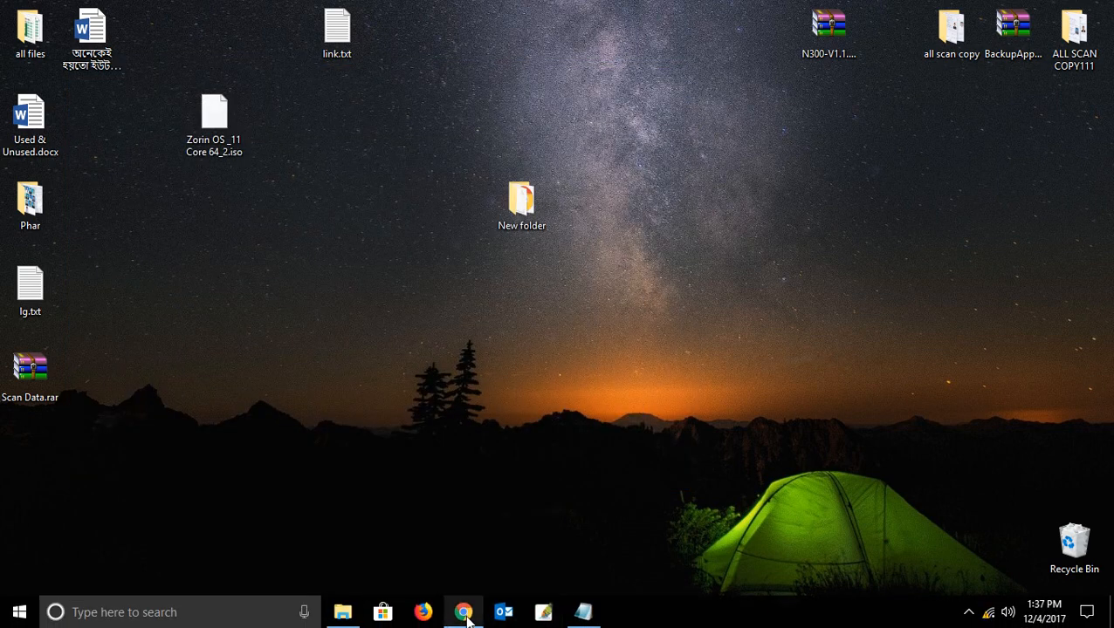
pyautogui.click(463, 612)
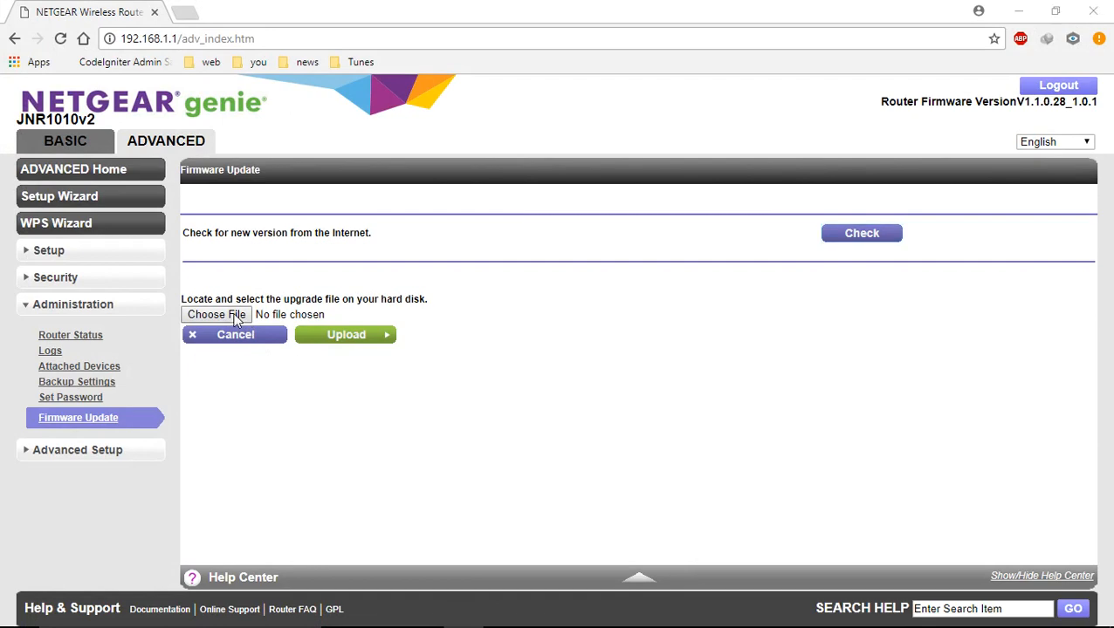
# - Select N300-V1.1.0.44_1.0.1.img as the upgrade file and start the upload
pyautogui.click(215, 315)
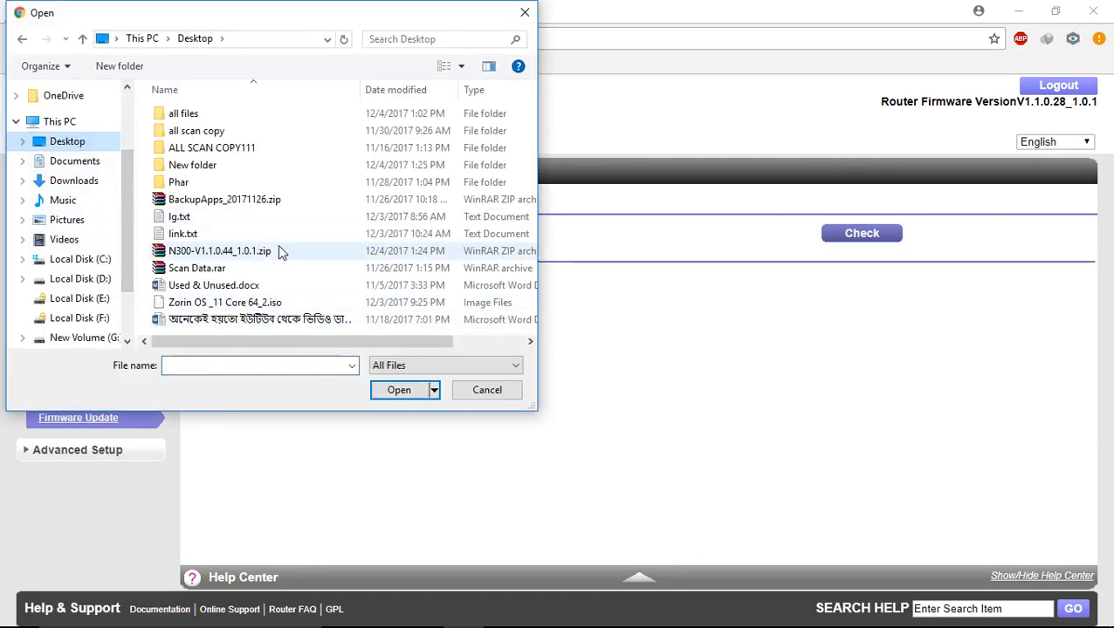
pyautogui.doubleClick(192, 165)
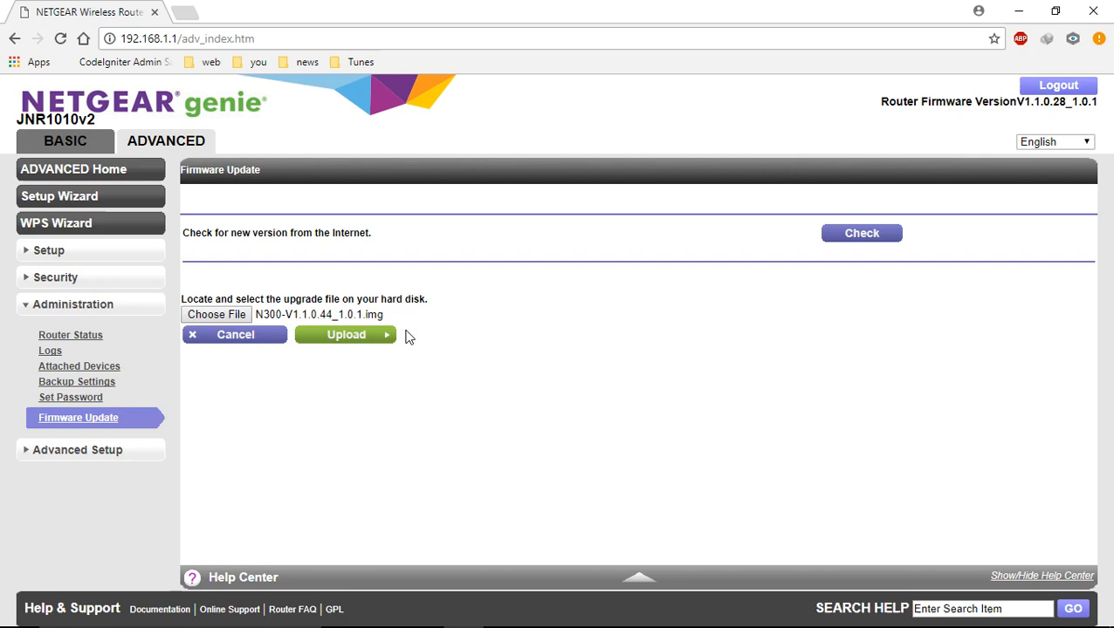
pyautogui.click(345, 334)
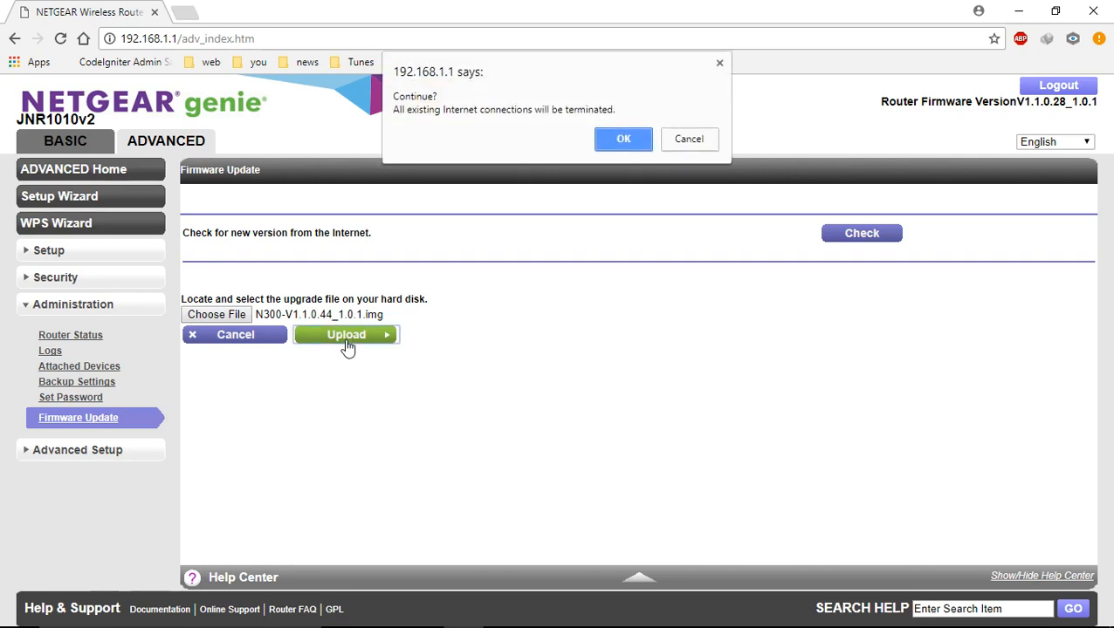
pyautogui.moveTo(500, 122)
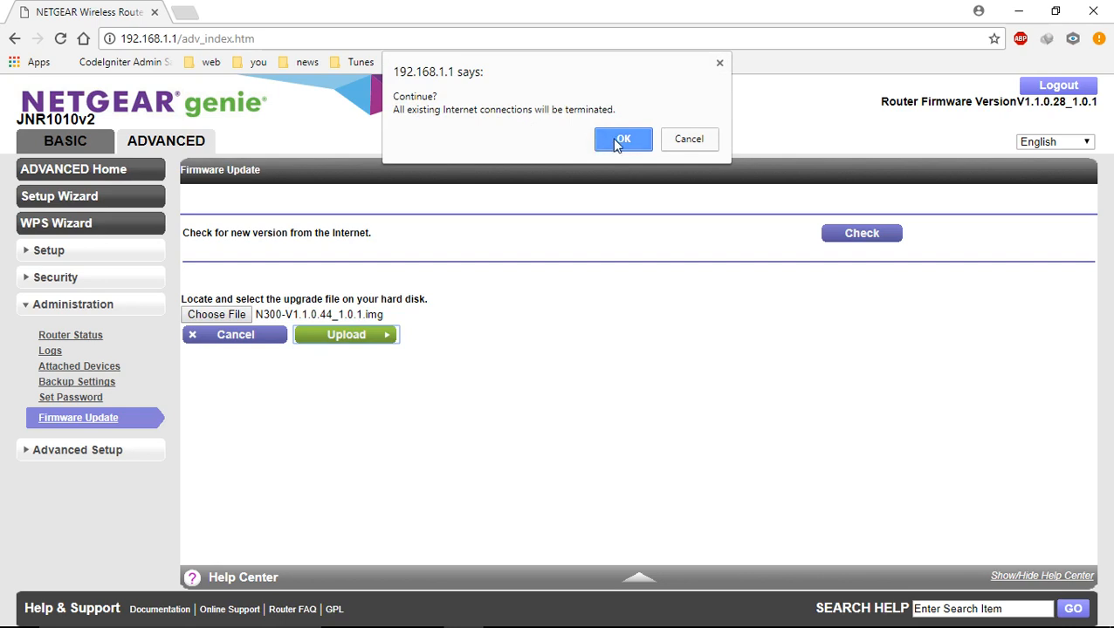
pyautogui.moveTo(502, 129)
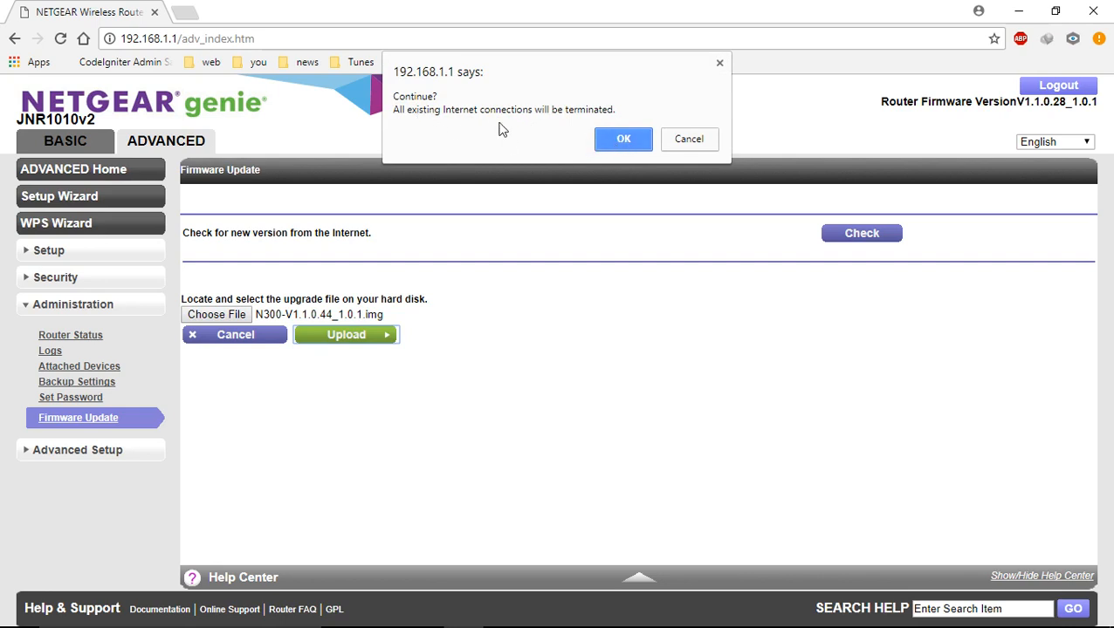
pyautogui.moveTo(624, 141)
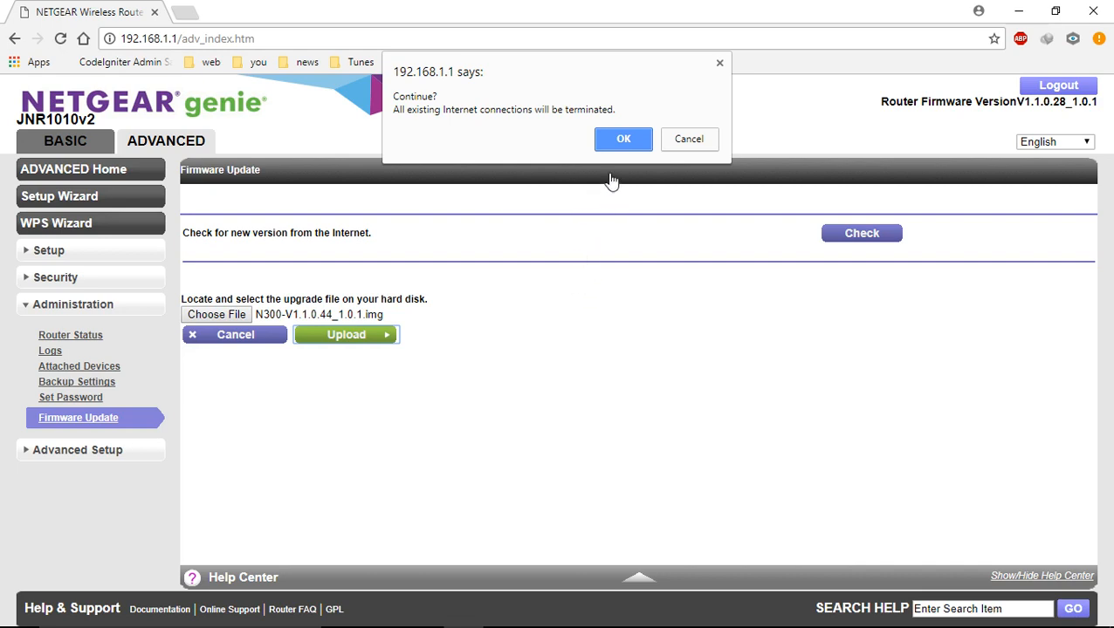
pyautogui.moveTo(576, 166)
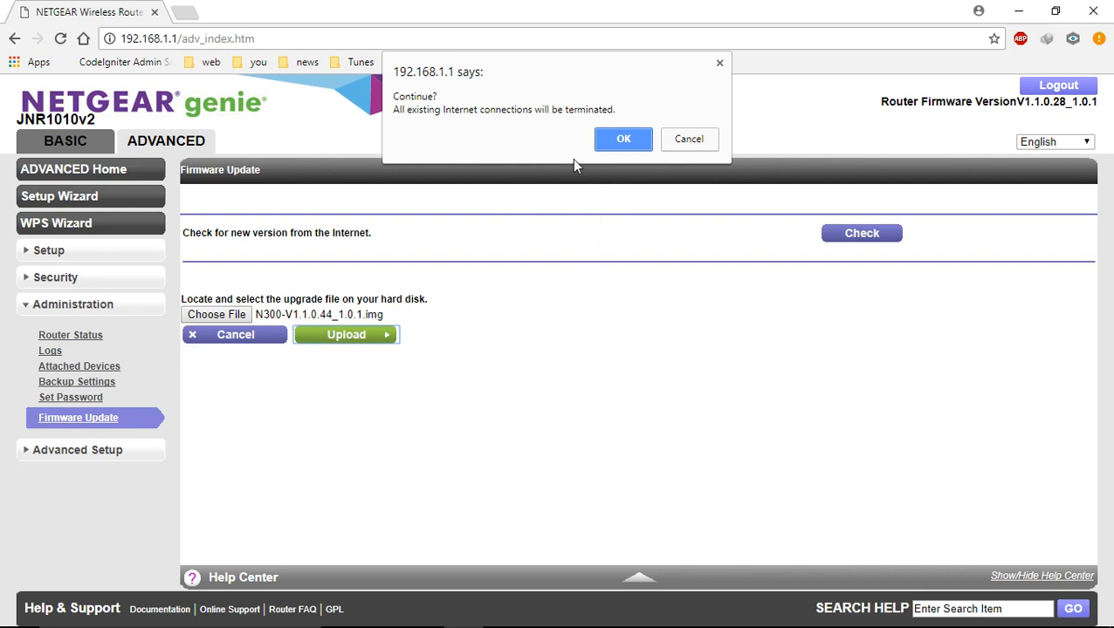
# - Accept the connection-termination warning so the firmware upload proceeds
pyautogui.click(622, 139)
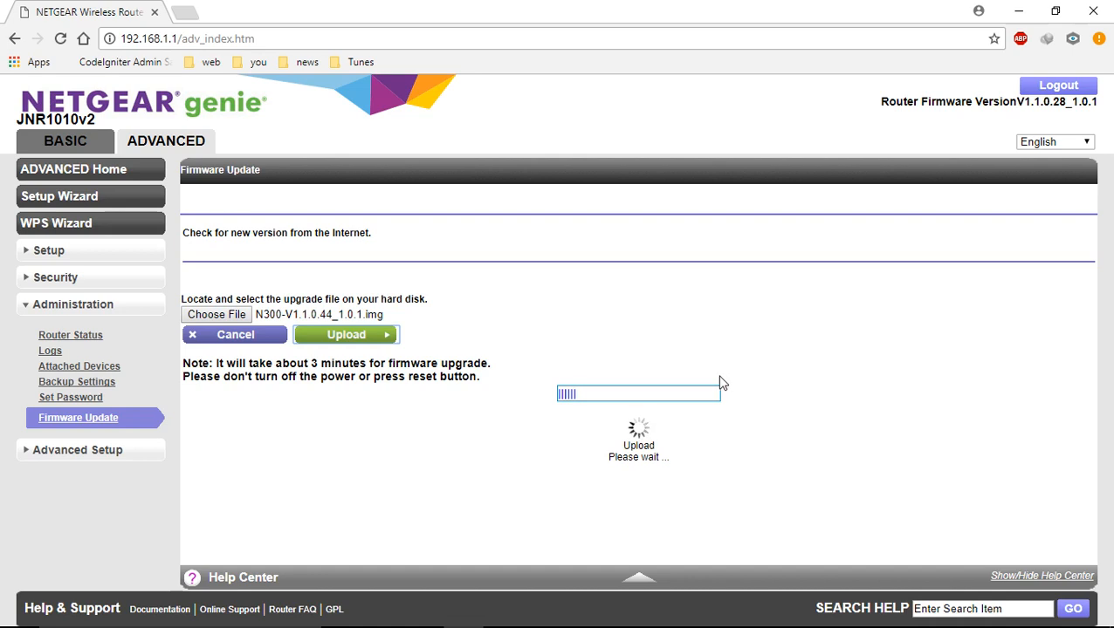
pyautogui.moveTo(912, 152)
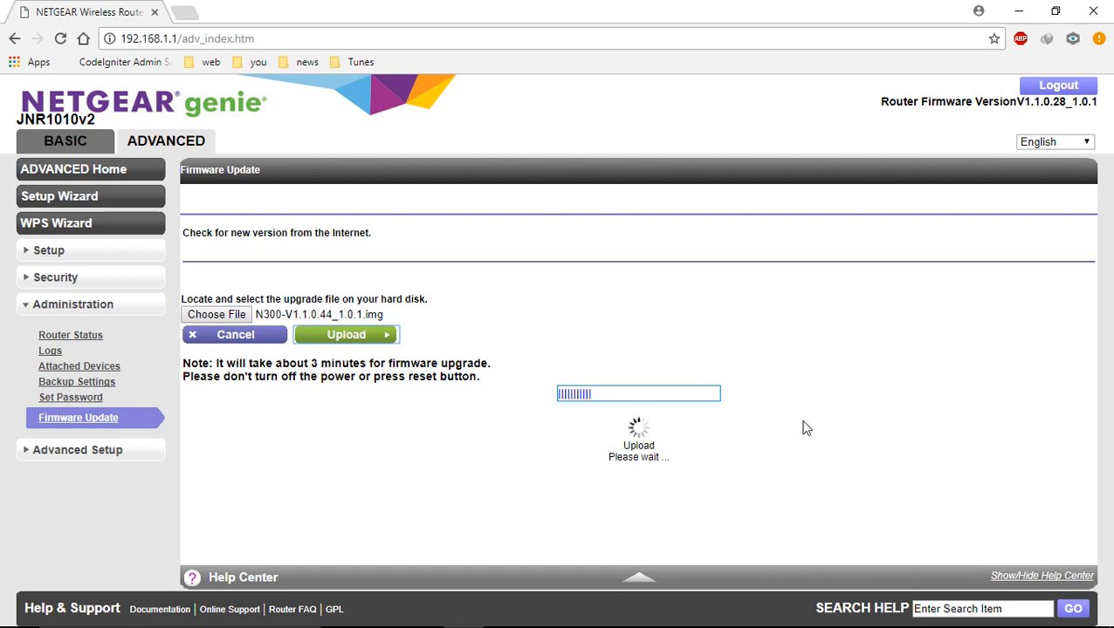
pyautogui.moveTo(696, 507)
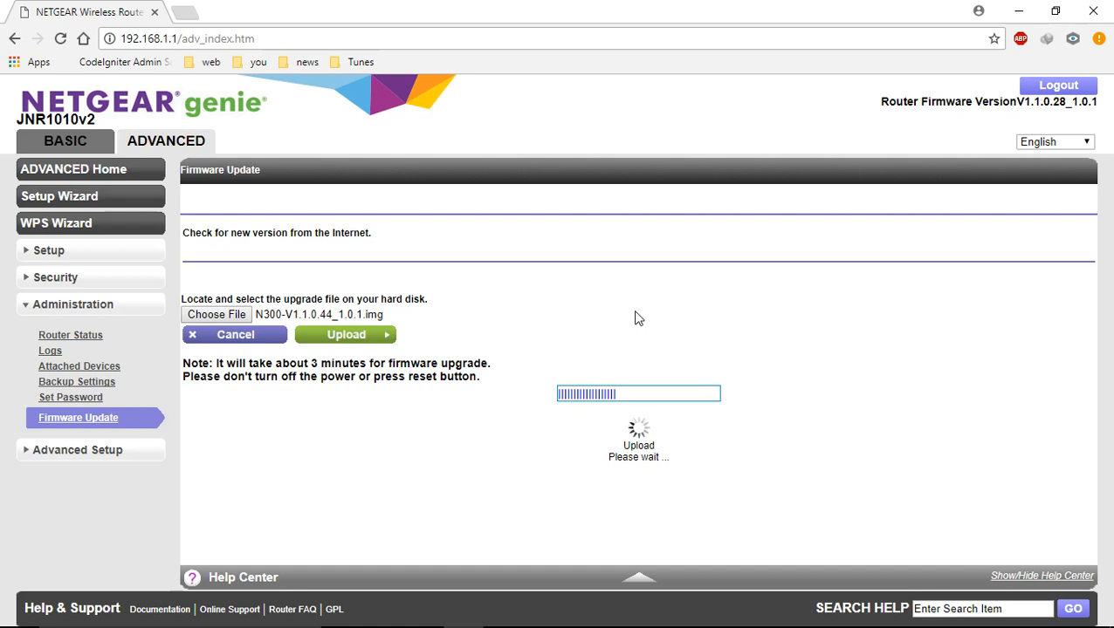
pyautogui.moveTo(581, 309)
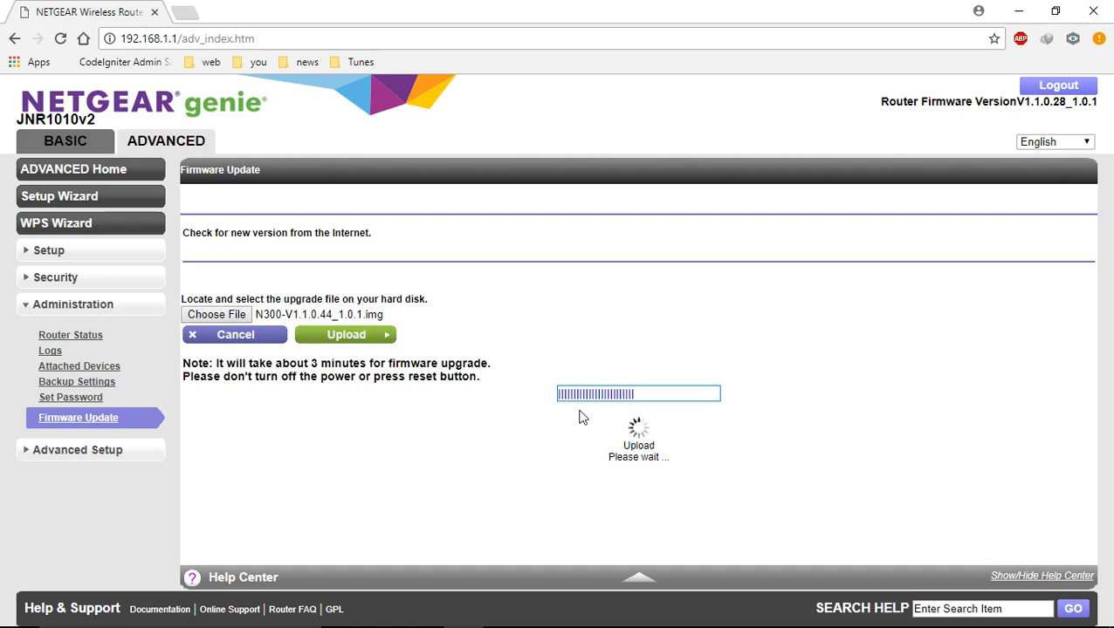
pyautogui.moveTo(586, 285)
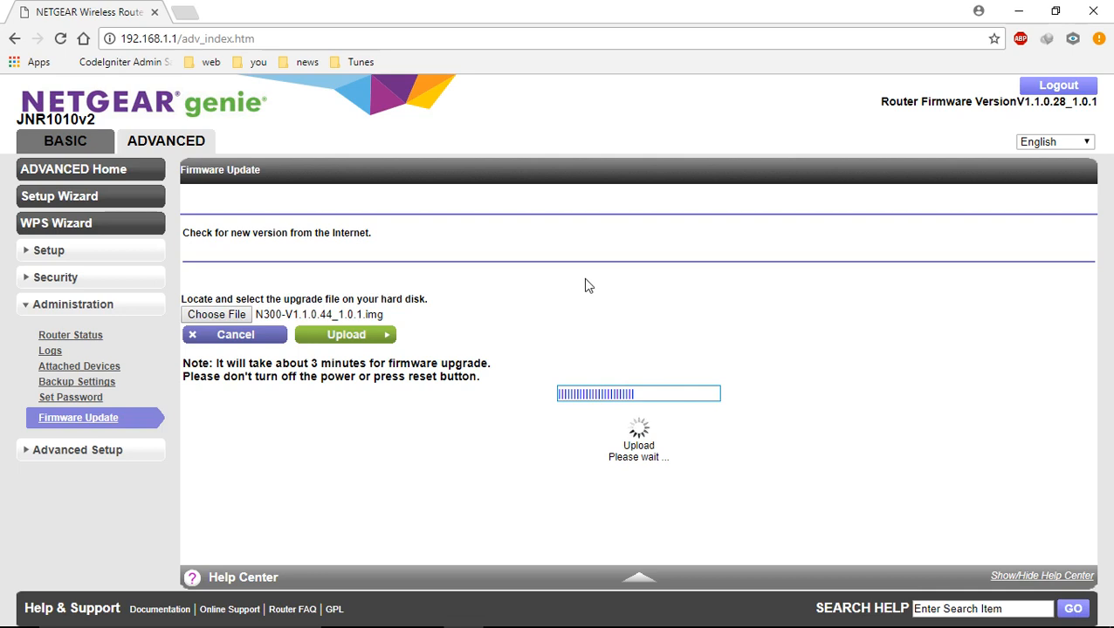
pyautogui.moveTo(803, 376)
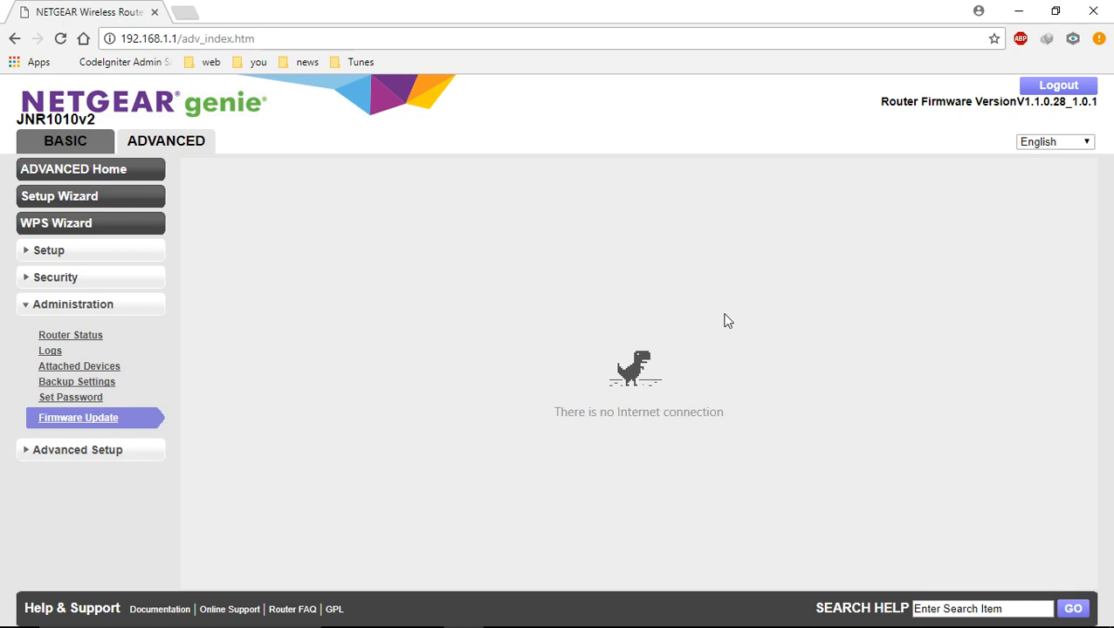
pyautogui.moveTo(715, 328)
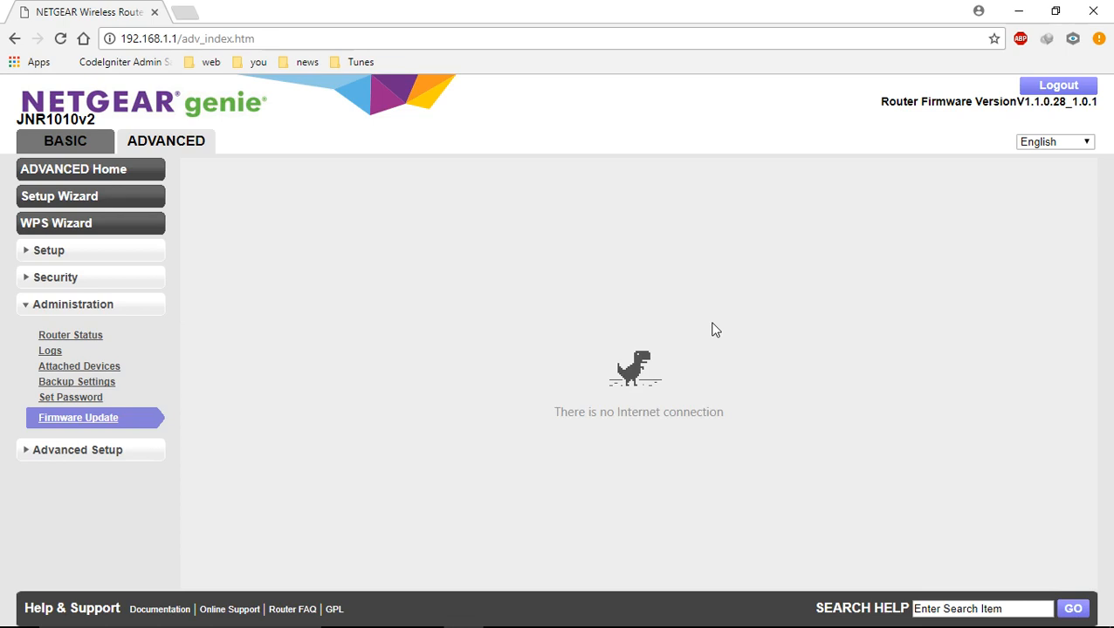
pyautogui.moveTo(712, 330)
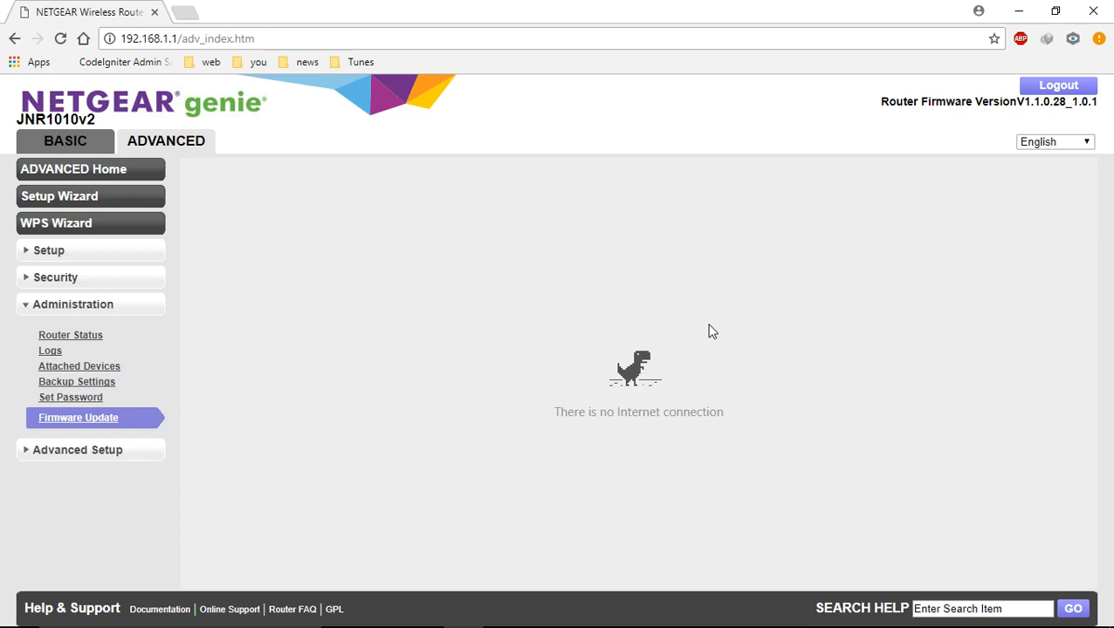